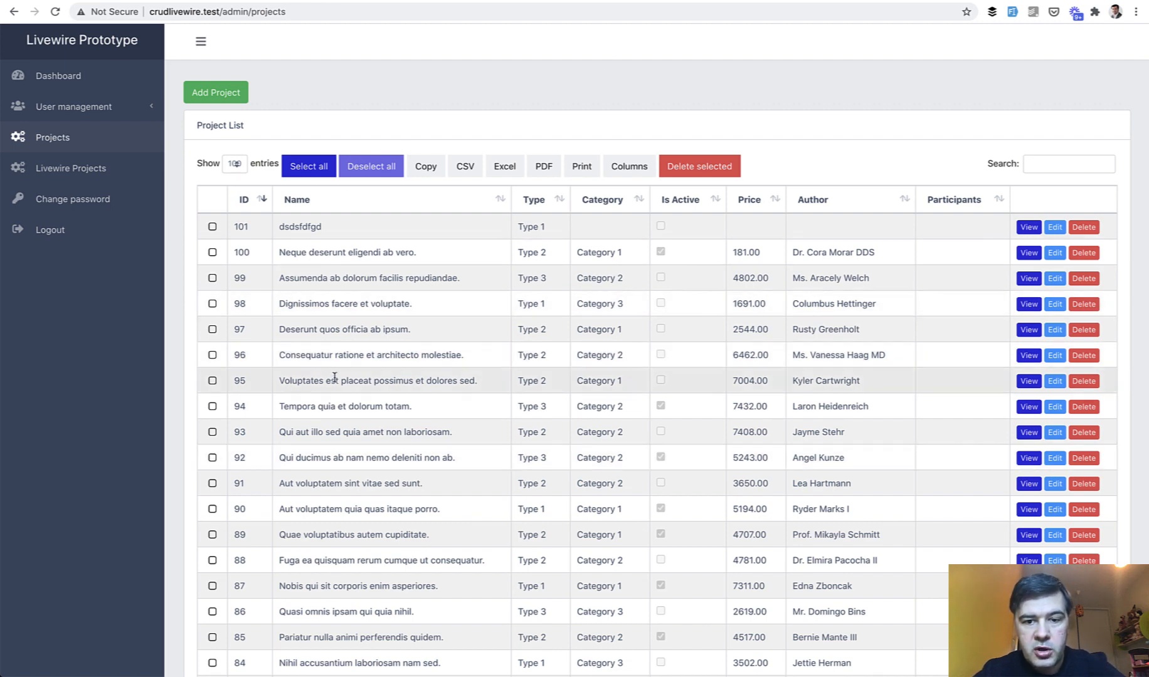
# Step: Show the Livewire projects list sorted by Name with 50 projects per page
pyautogui.click(70, 168)
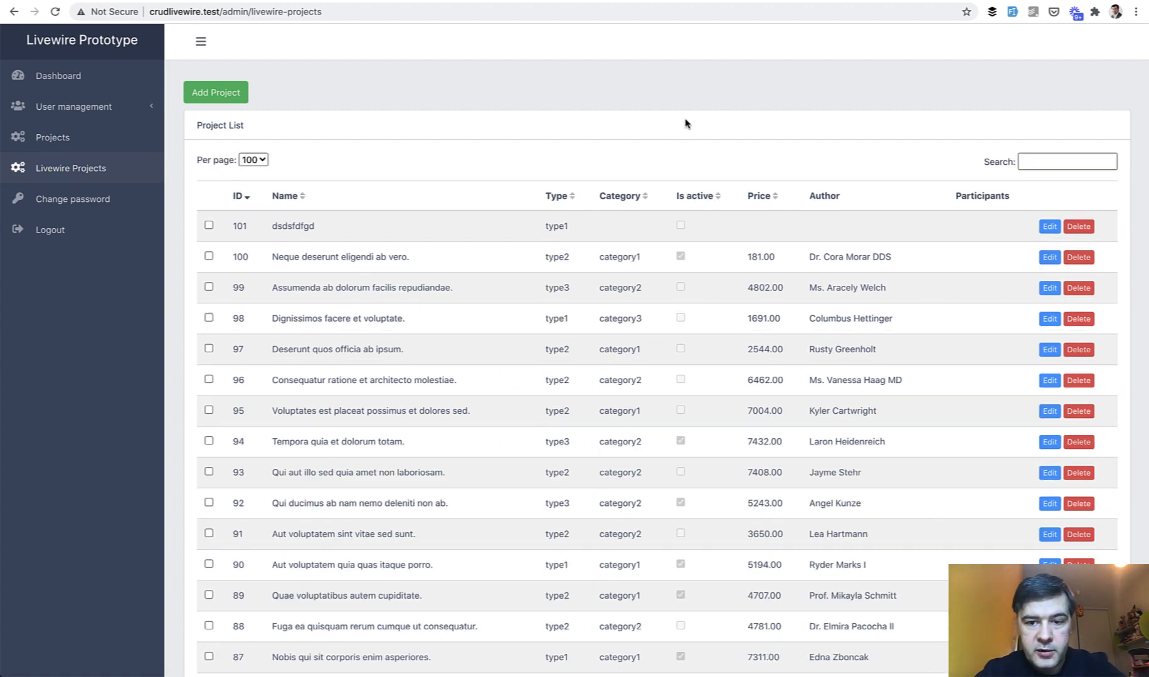
pyautogui.moveTo(578, 106)
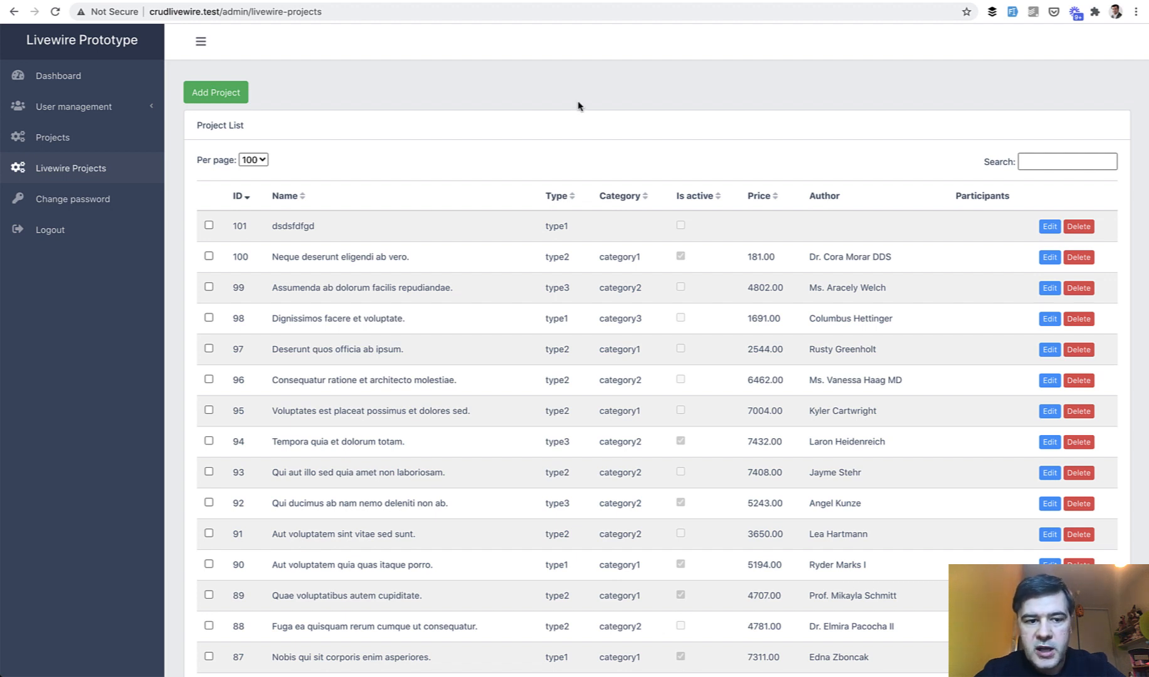
pyautogui.click(284, 196)
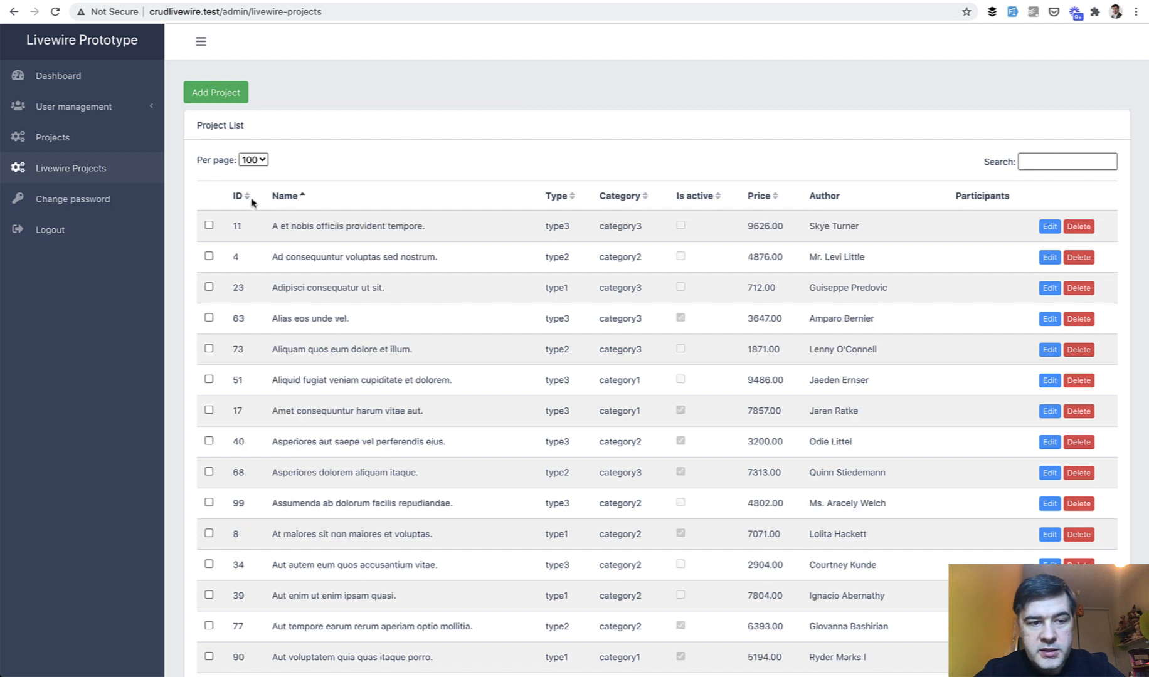
pyautogui.click(253, 159)
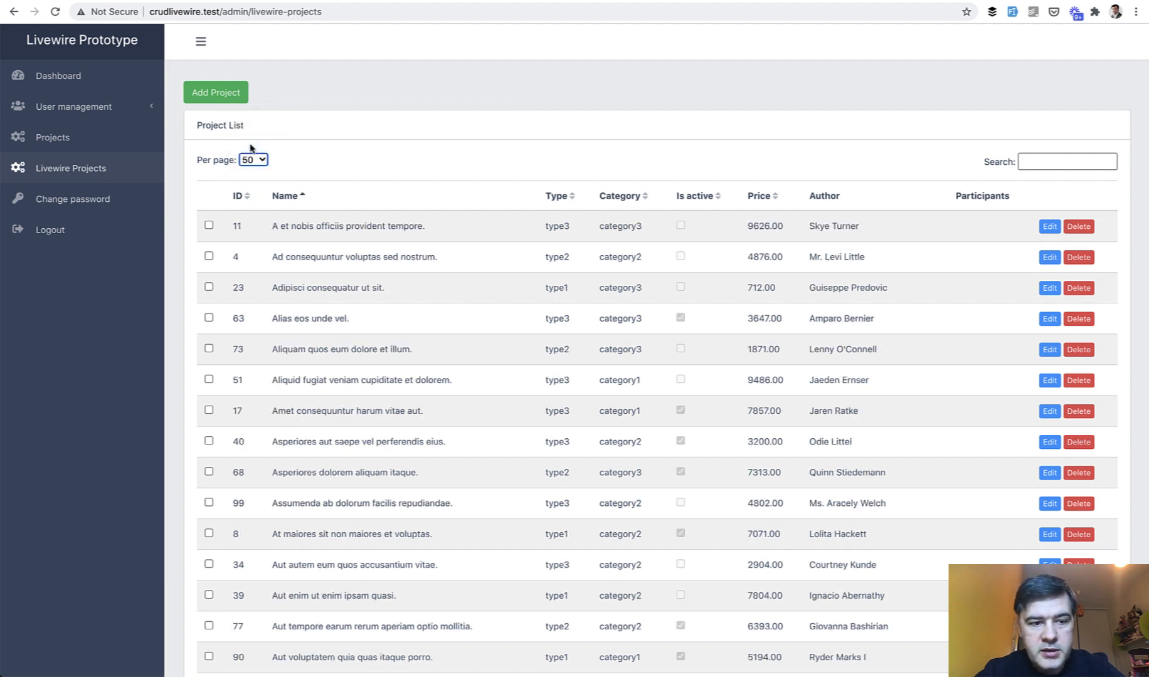
# Step: Bulk-delete projects 11 and 4, then filter the list to the five 'adi' matches
pyautogui.click(209, 257)
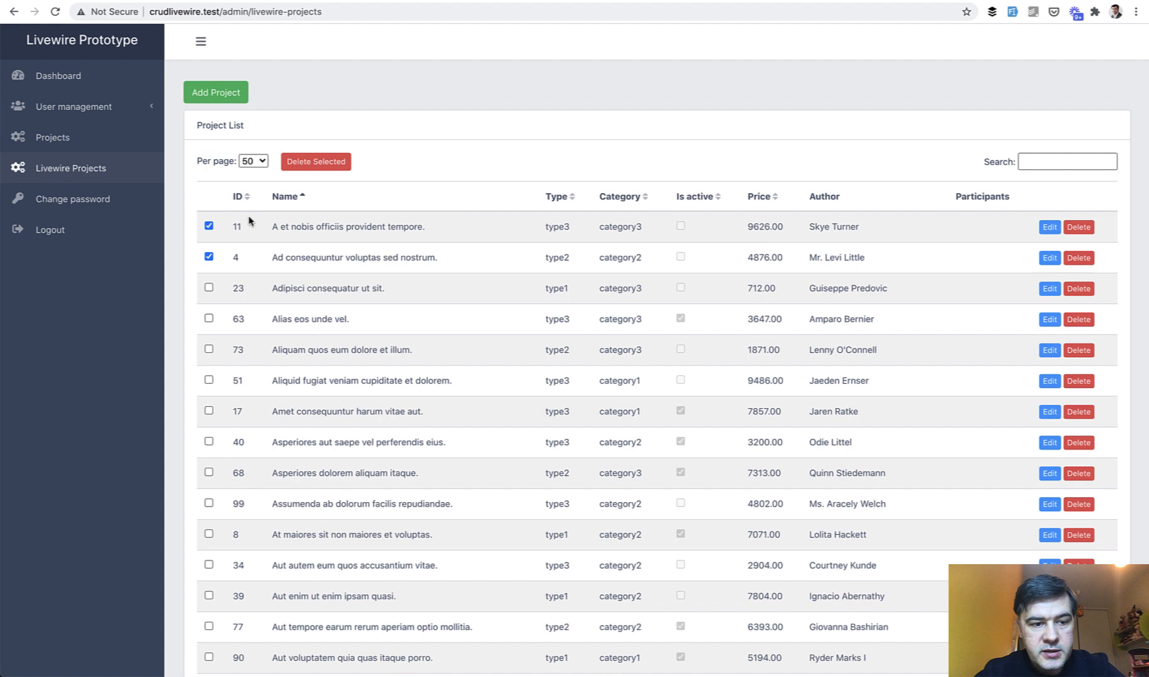
pyautogui.click(317, 162)
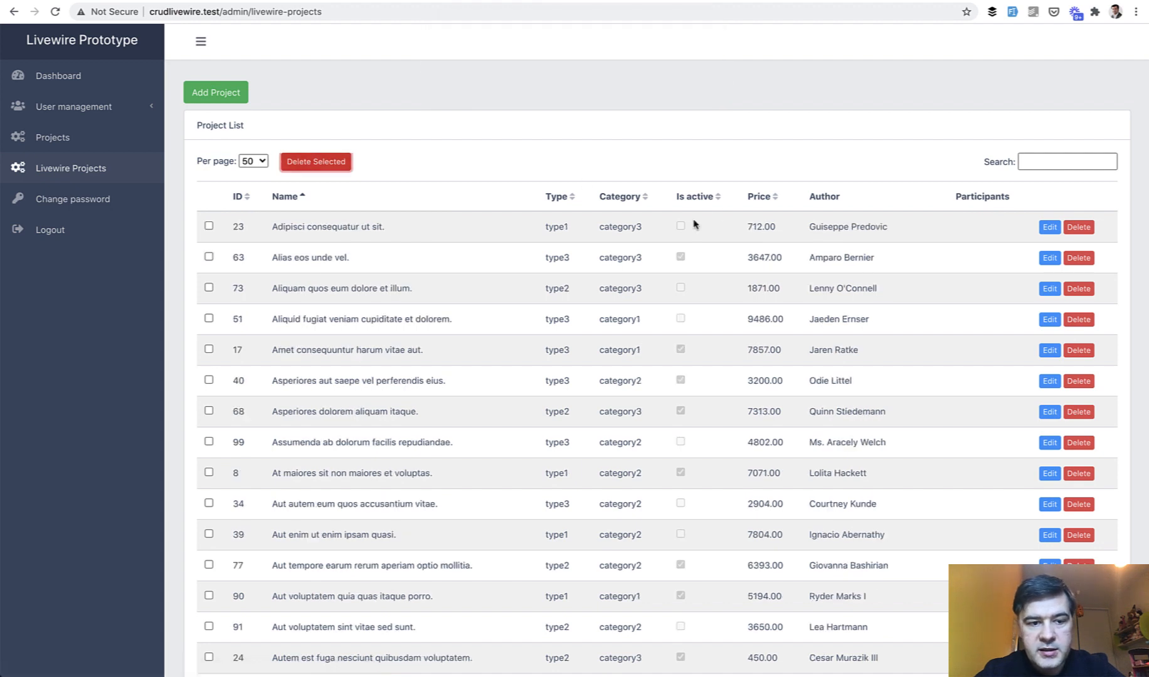
pyautogui.write('adipi')
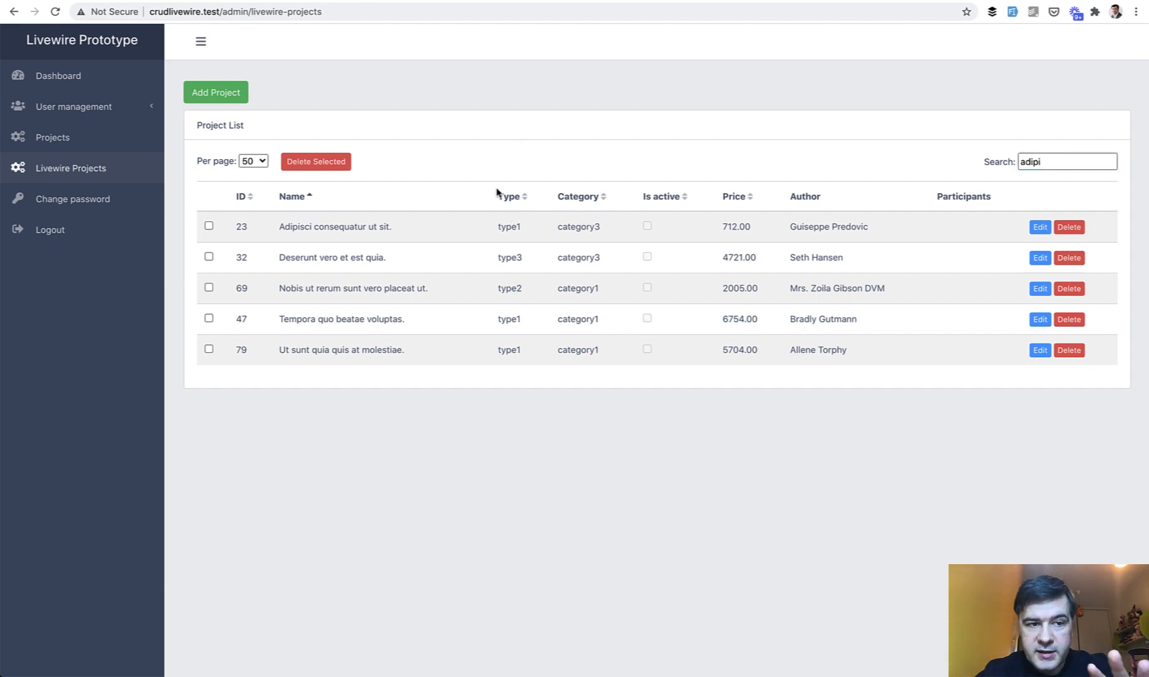
# Step: Trigger name validation on Add Project with 'as', return to the list and edit project 100
pyautogui.click(216, 92)
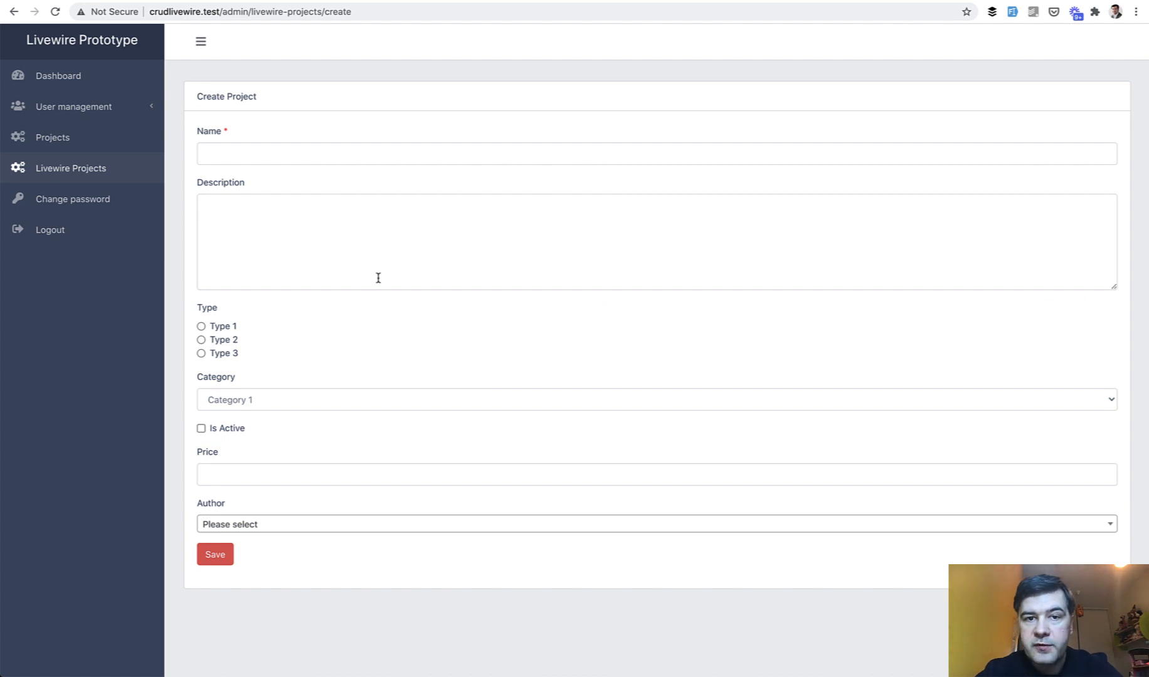
pyautogui.write('as')
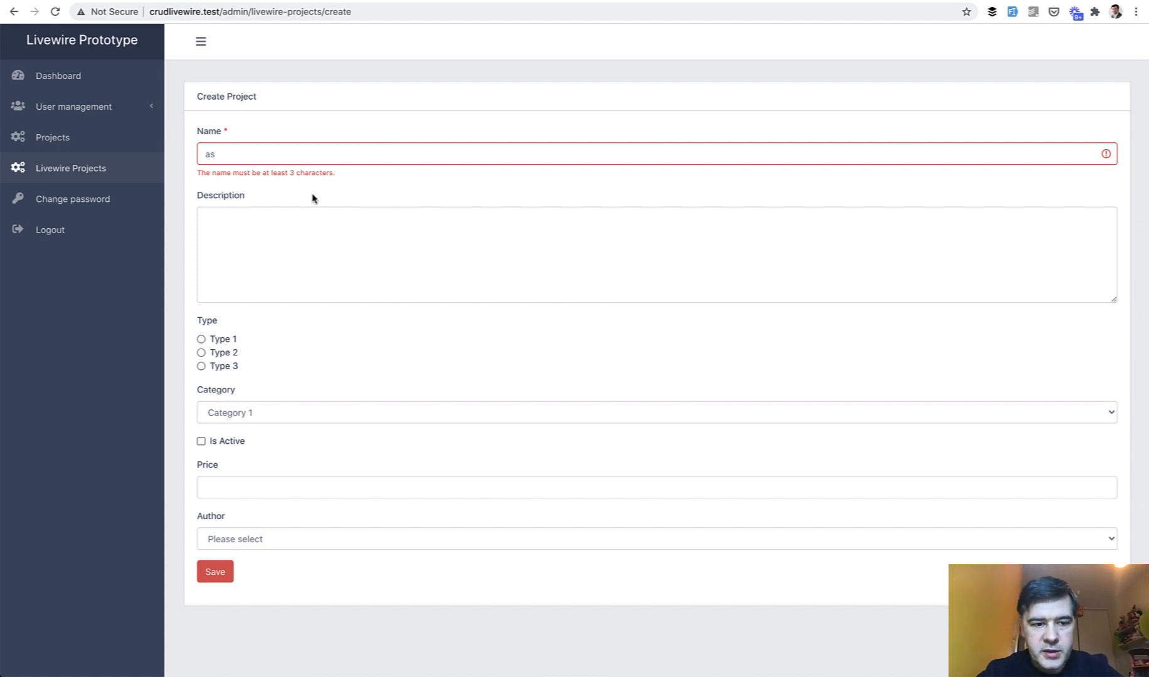
pyautogui.click(70, 168)
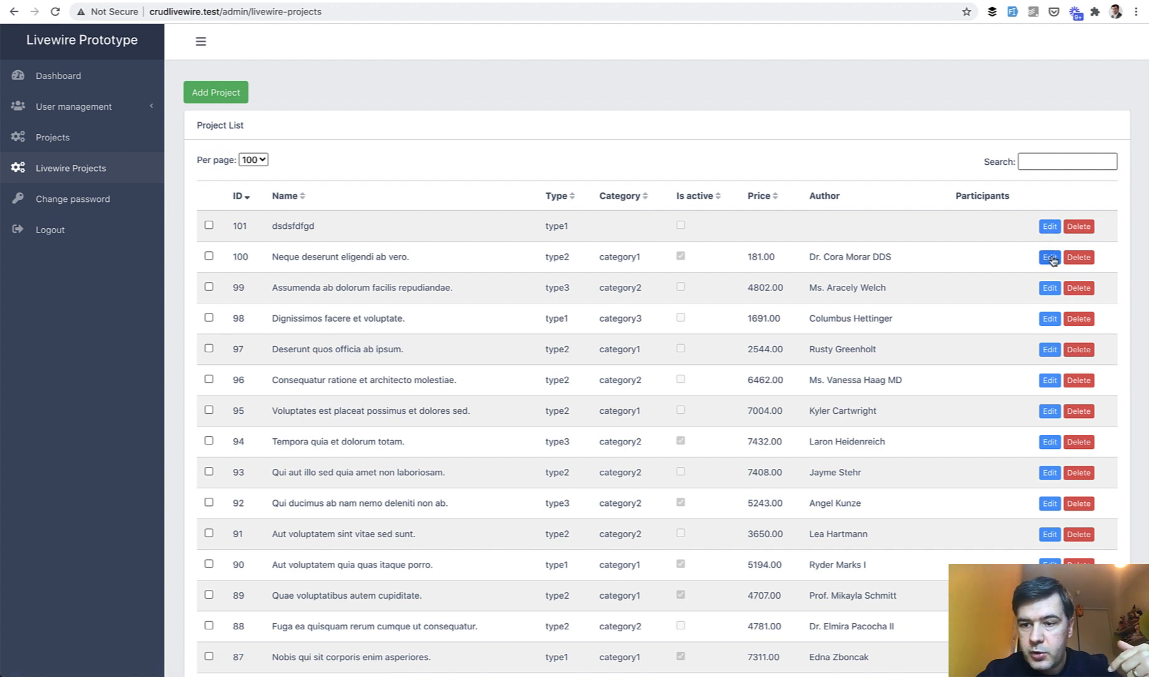
pyautogui.click(1047, 258)
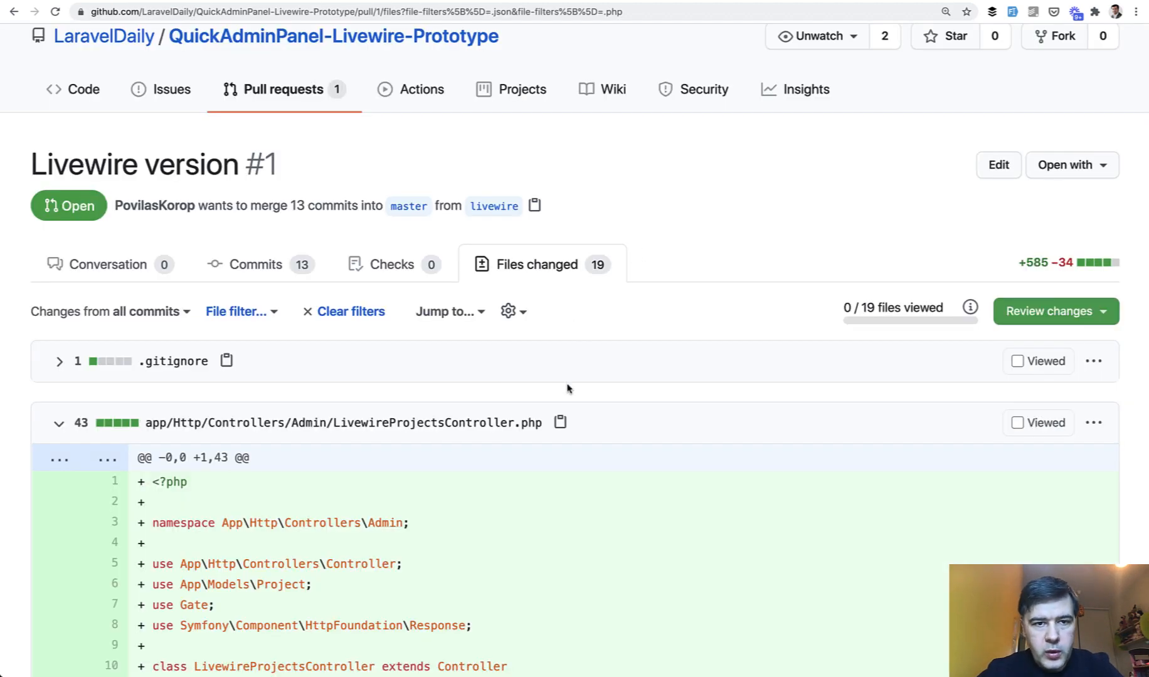
pyautogui.moveTo(473, 145)
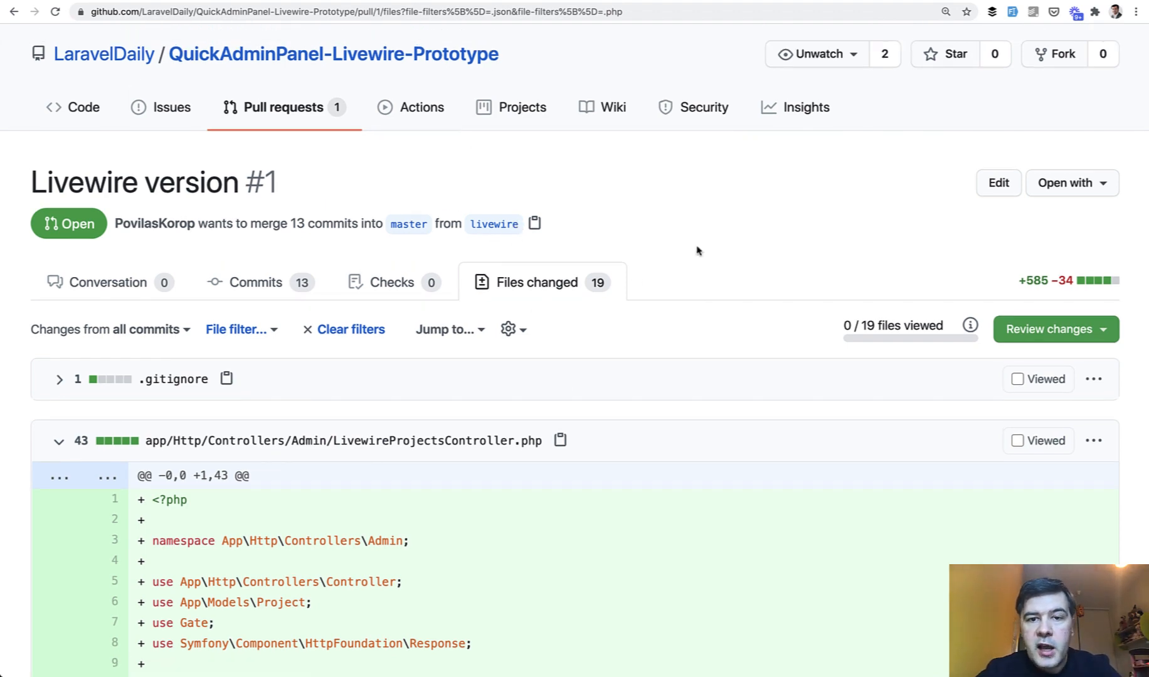
# Step: Highlight the new Route::resource livewire-projects line in routes/web.php
pyautogui.scroll(-3)
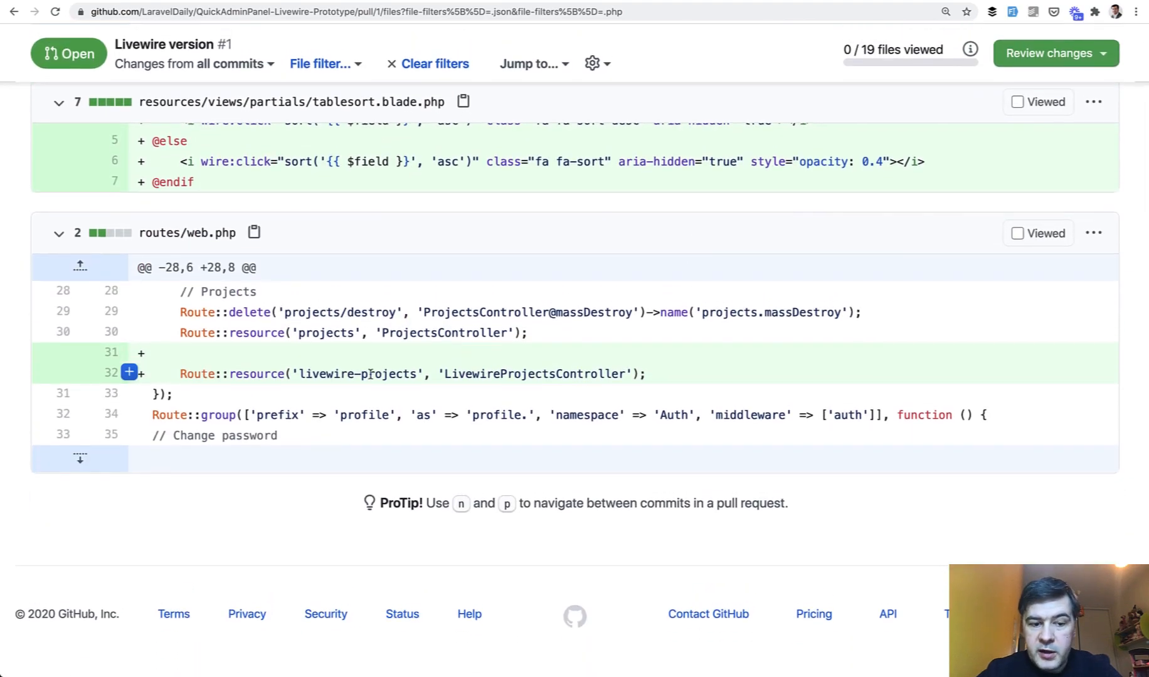
pyautogui.tripleClick(397, 372)
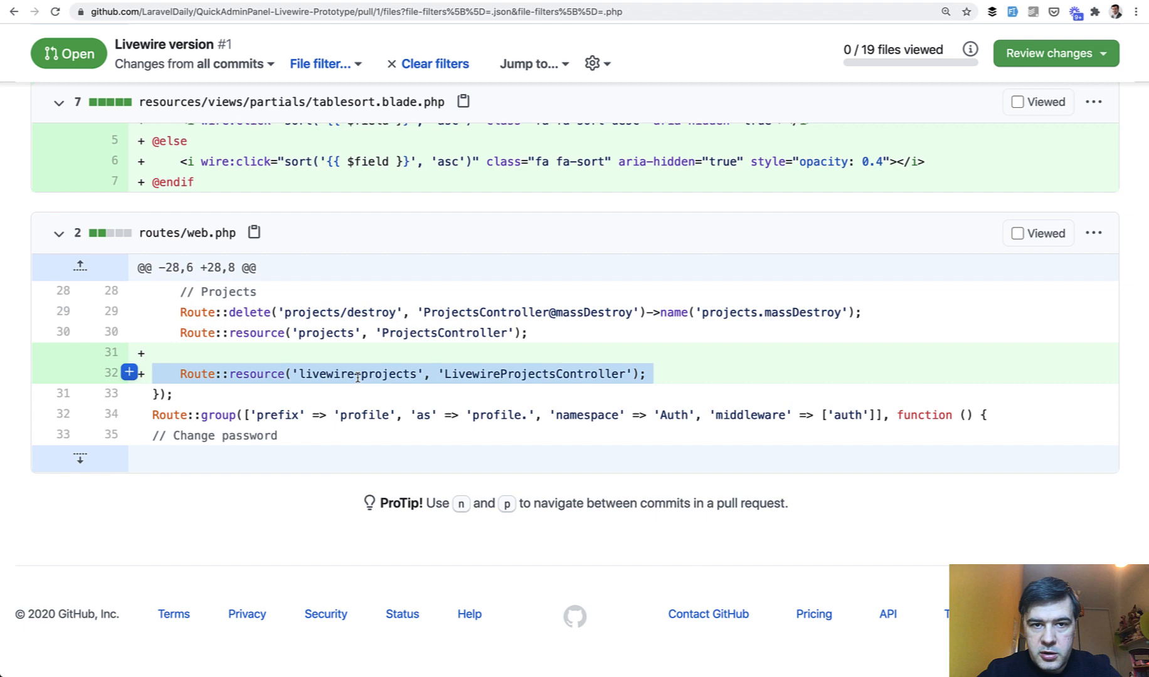
pyautogui.doubleClick(534, 374)
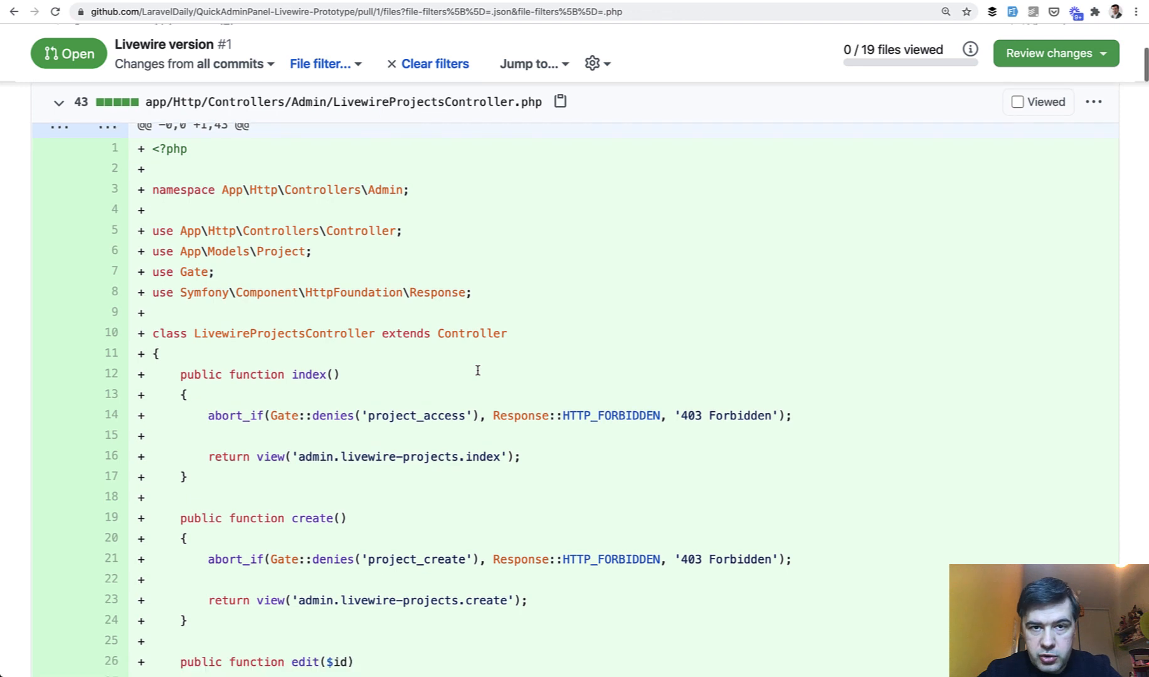
# Step: Review the LivewireProjectsController index, create and edit methods
pyautogui.scroll(-3)
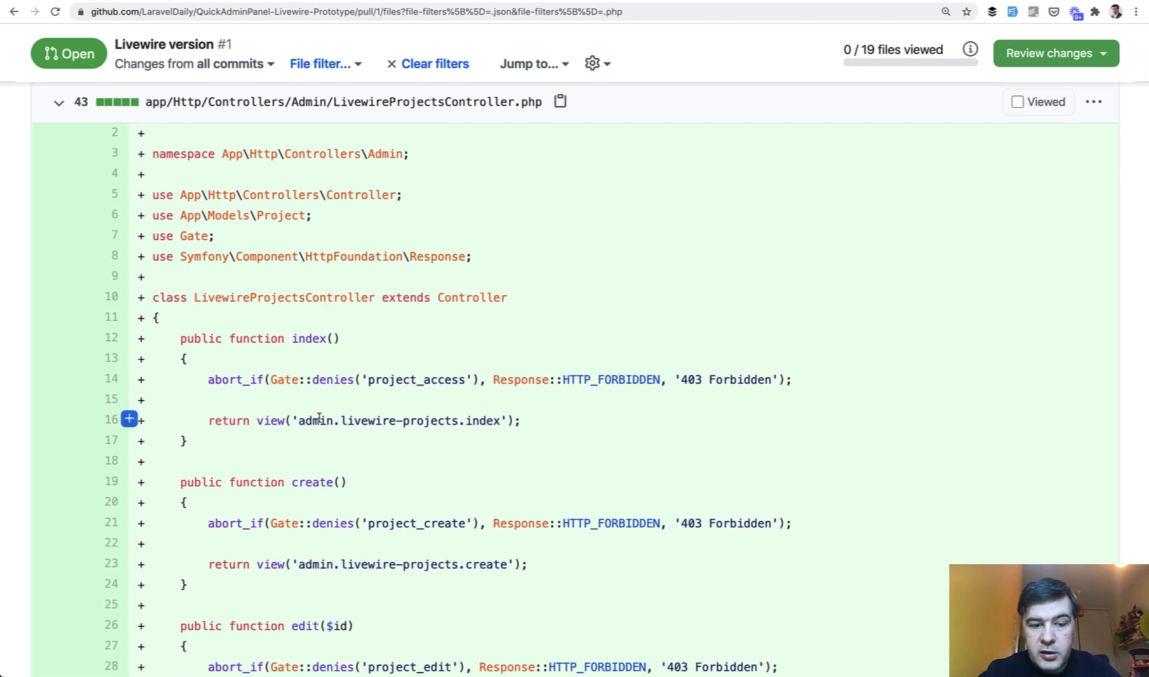
pyautogui.scroll(-3)
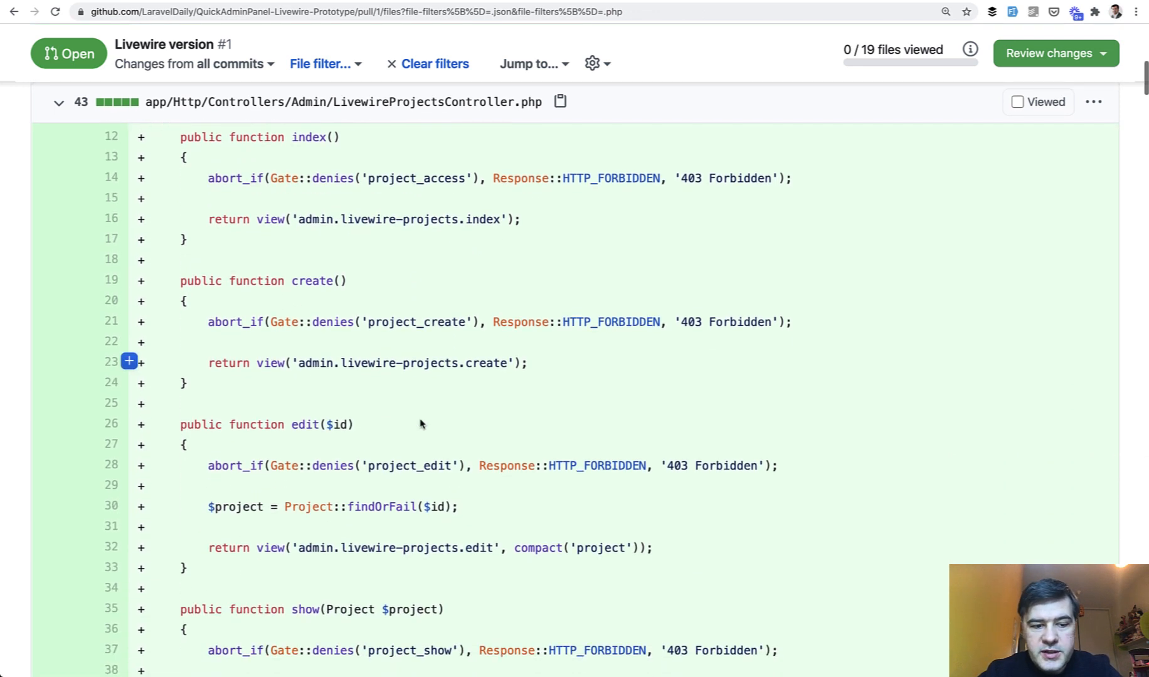
pyautogui.scroll(-3)
pyautogui.write('livewire-projects/index')
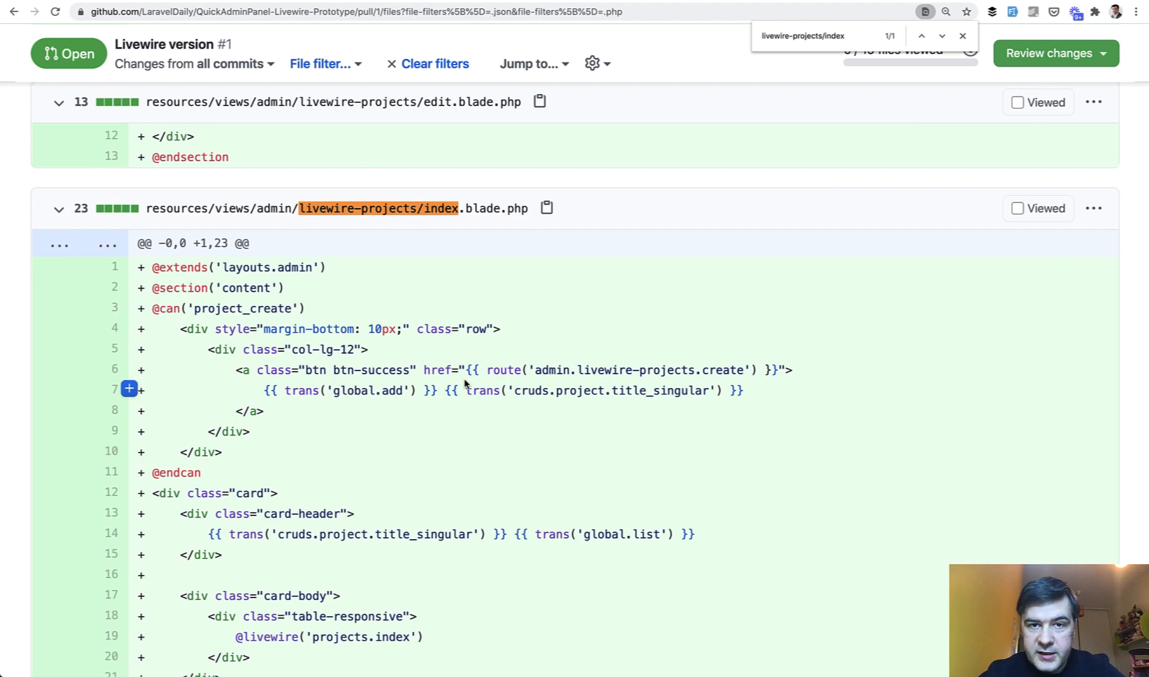
# Step: Review the create.blade.php and edit.blade.php views embedding the projects.form component
pyautogui.scroll(-3)
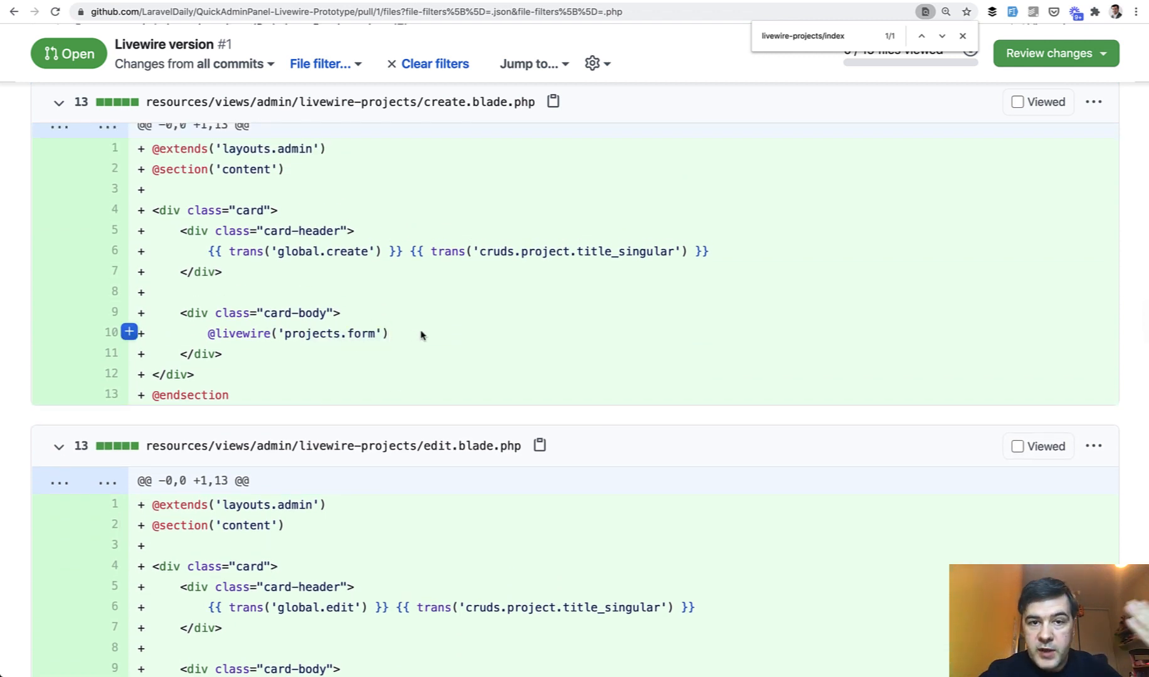
pyautogui.scroll(-3)
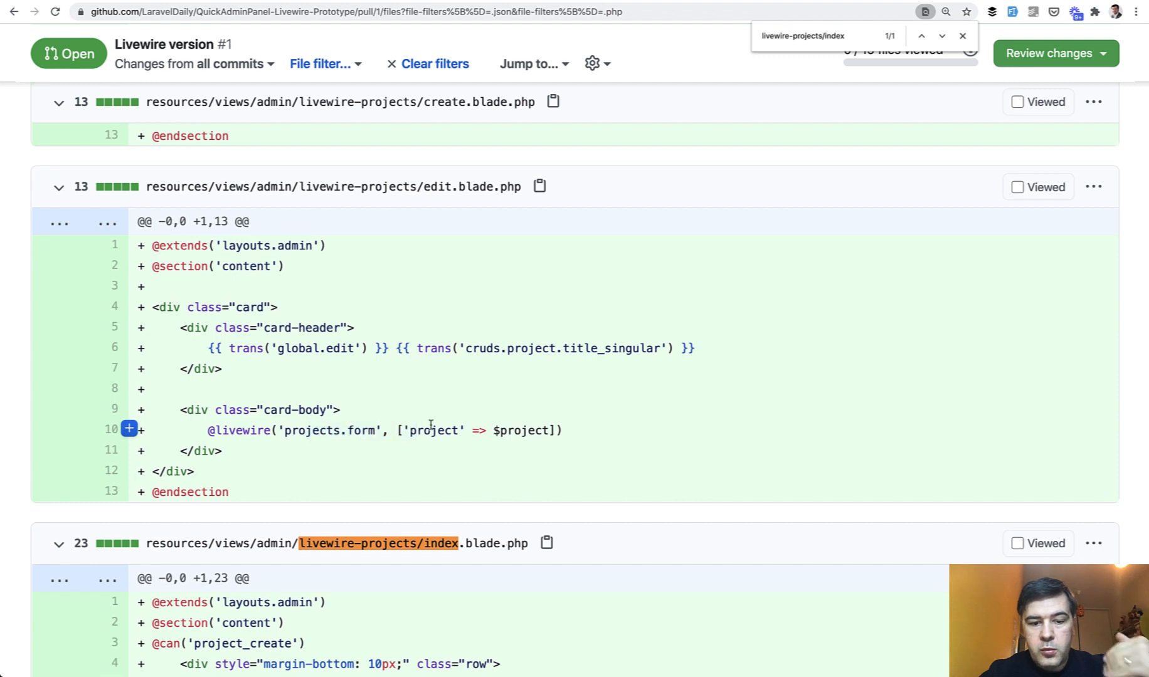
pyautogui.moveTo(498, 432)
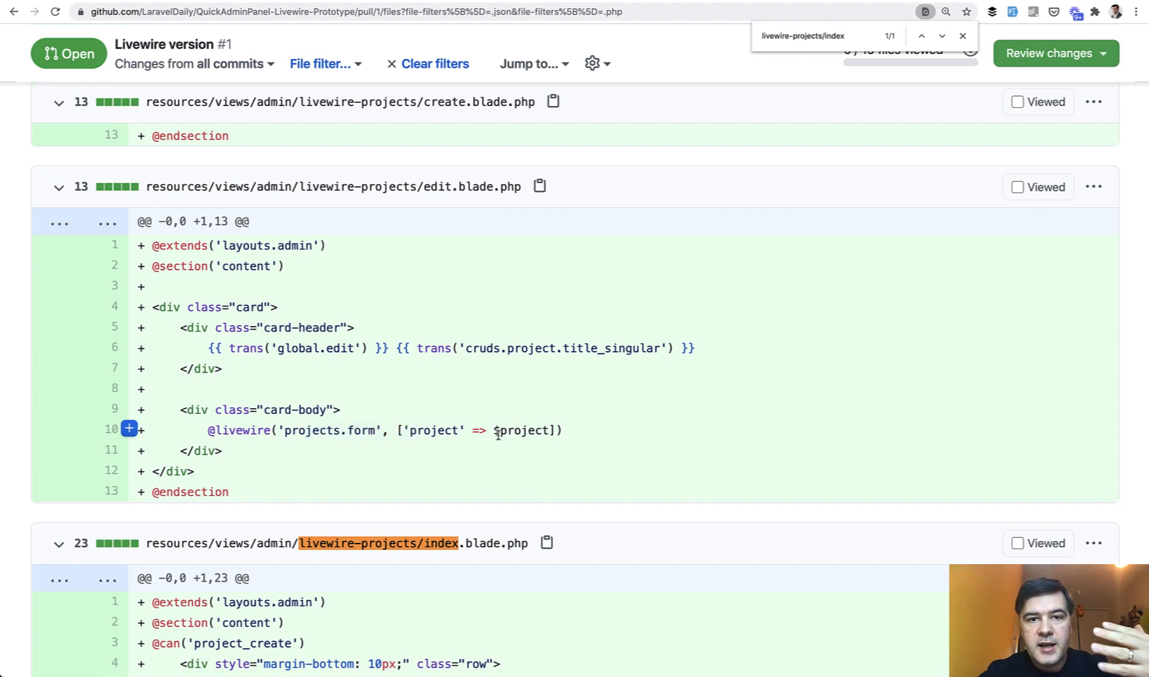
# Step: Read the Livewire Projects Form.php and Index.php classes with their rules and sort fields
pyautogui.scroll(-3)
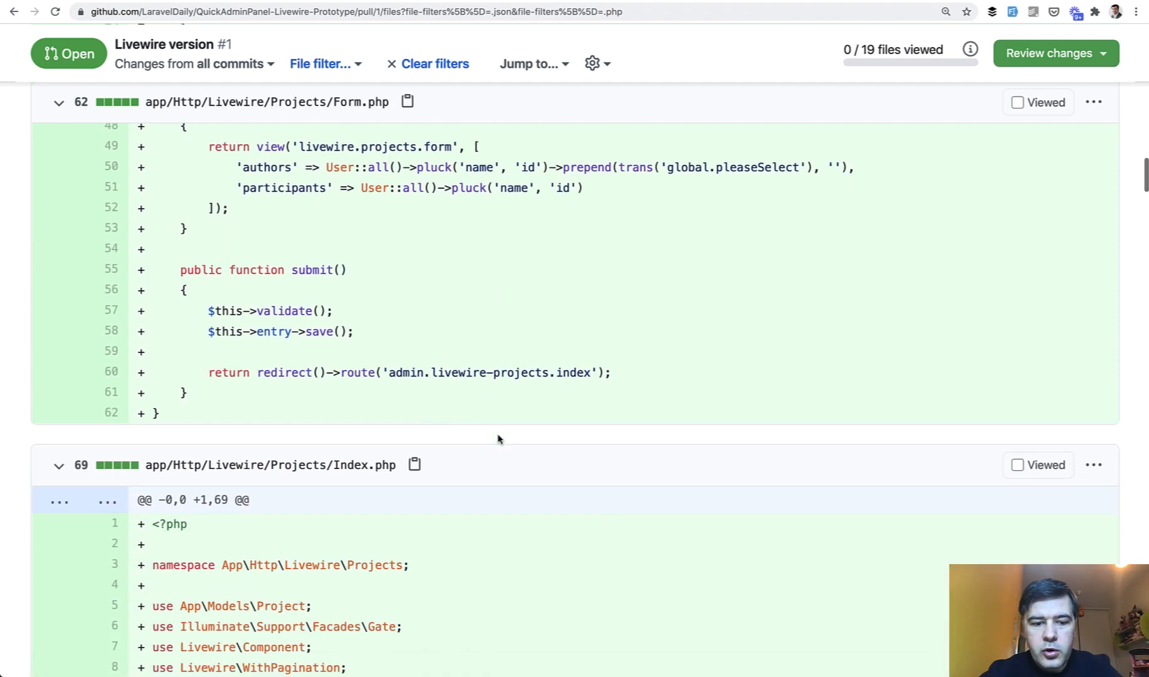
pyautogui.scroll(-3)
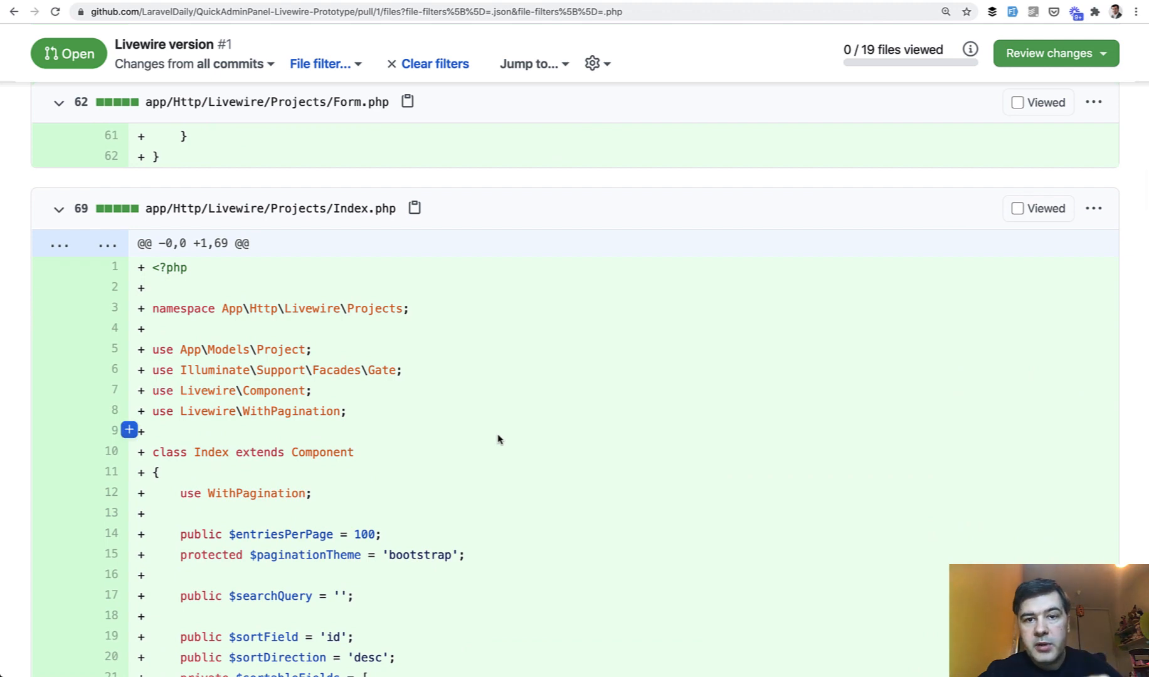
pyautogui.scroll(-3)
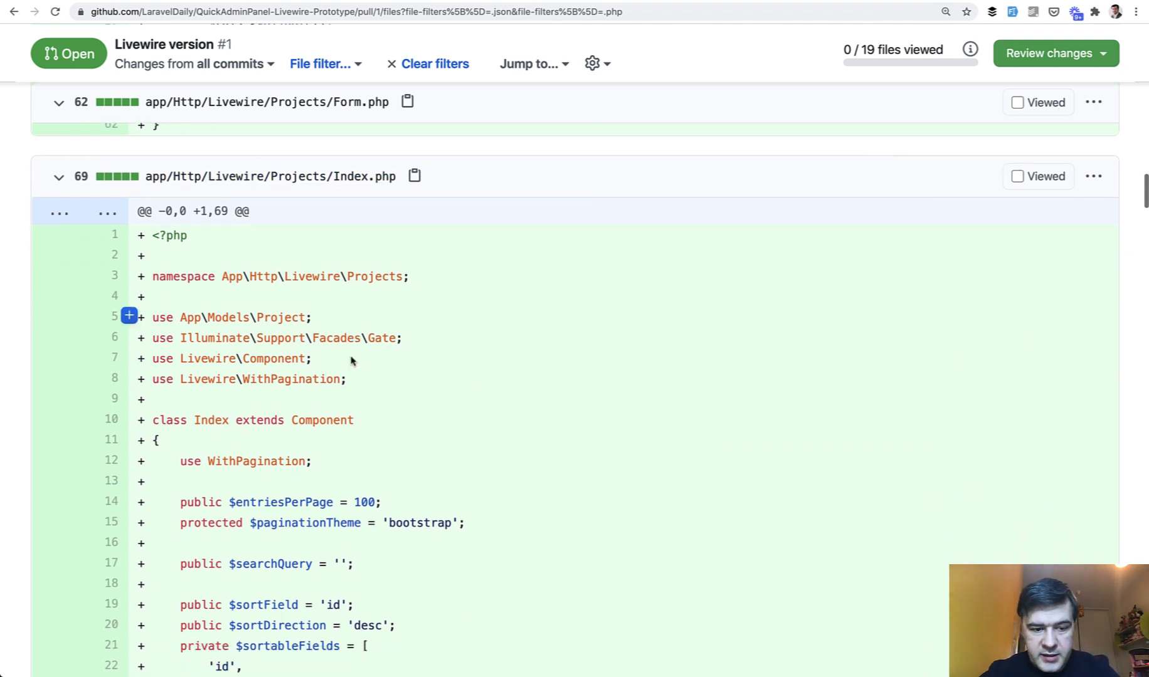
pyautogui.scroll(-3)
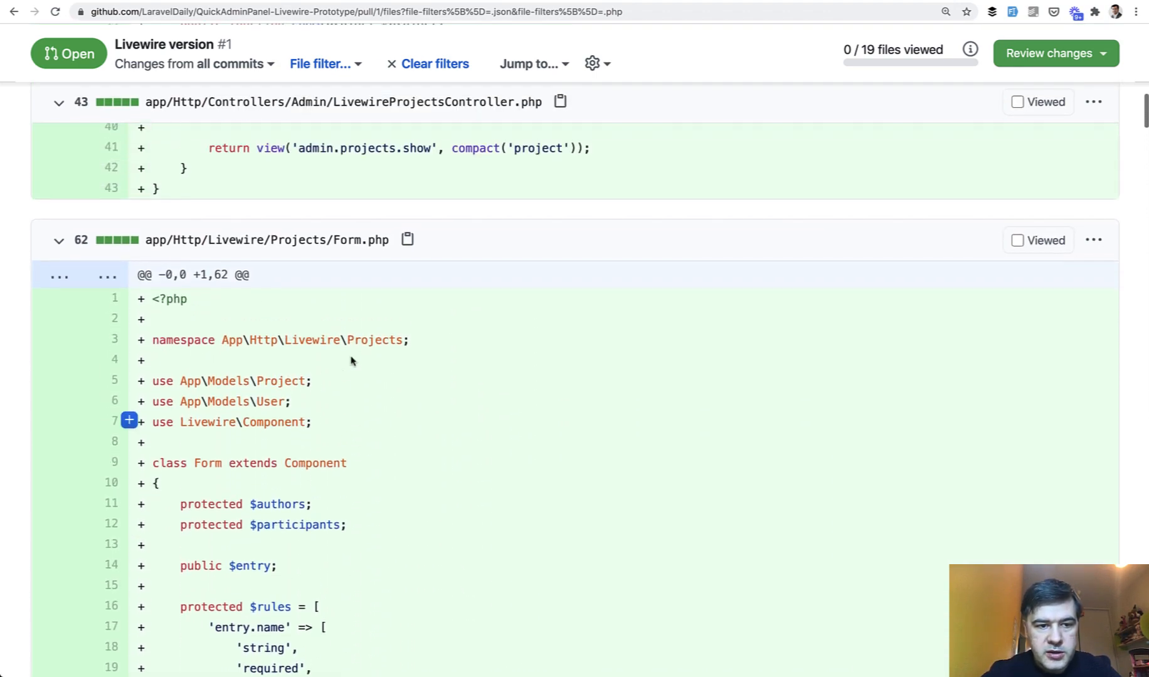
pyautogui.scroll(-3)
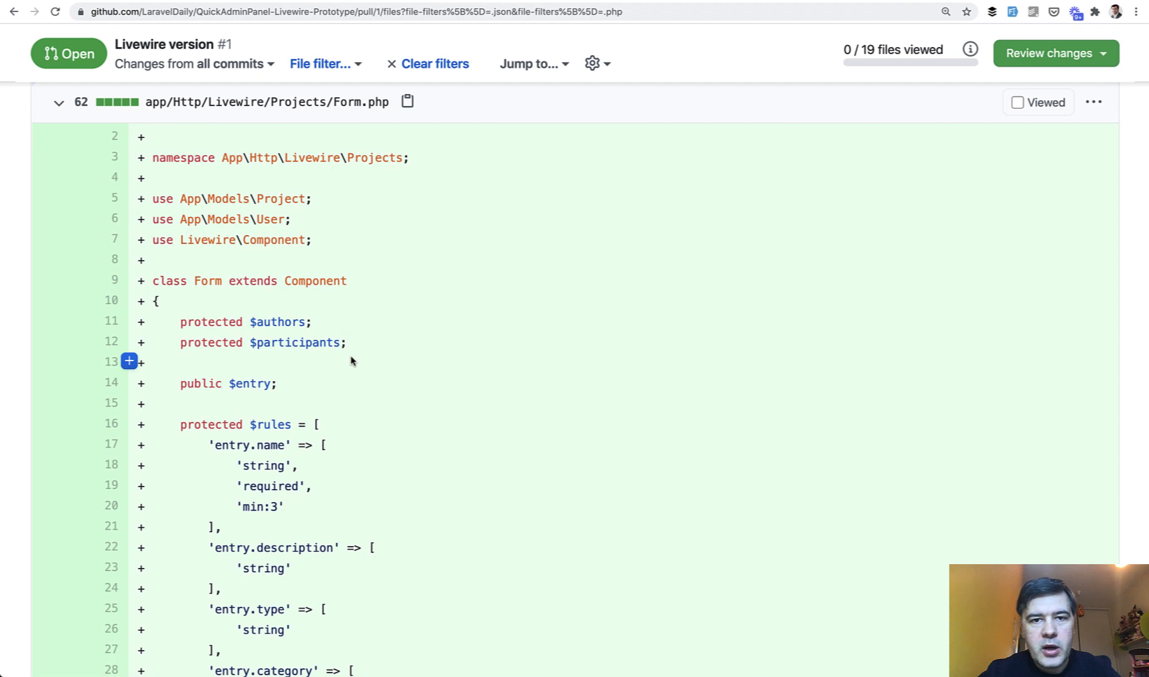
pyautogui.moveTo(420, 374)
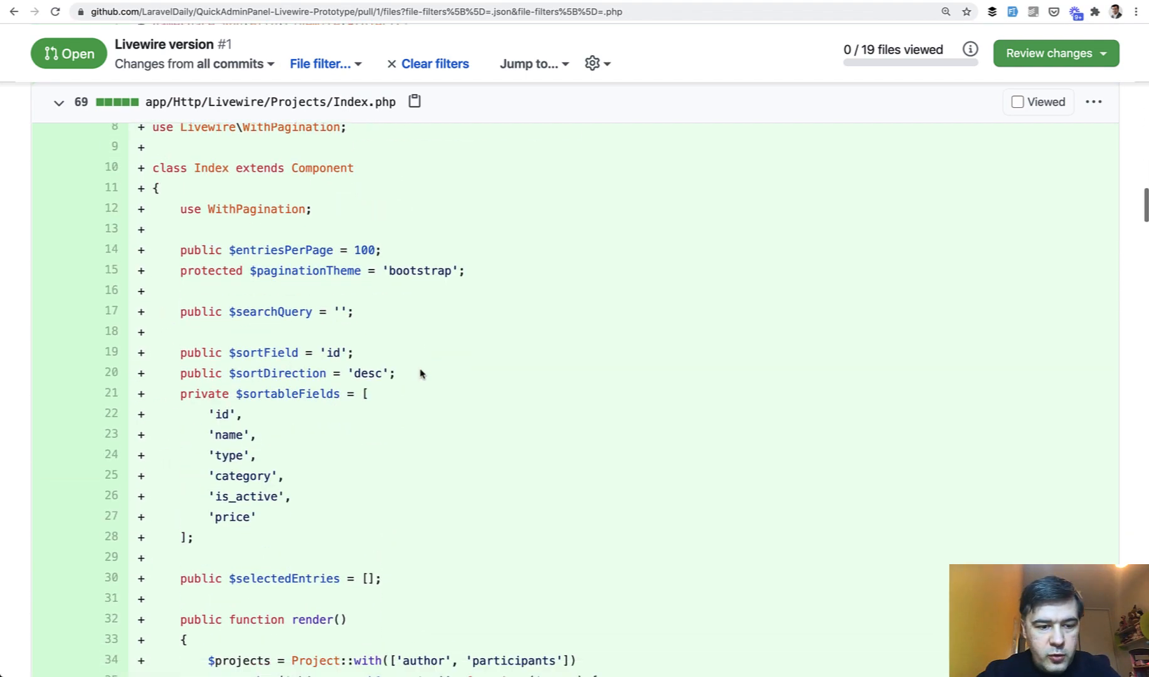
# Step: Review the projects form.blade.php template, highlighting its submit method
pyautogui.scroll(-3)
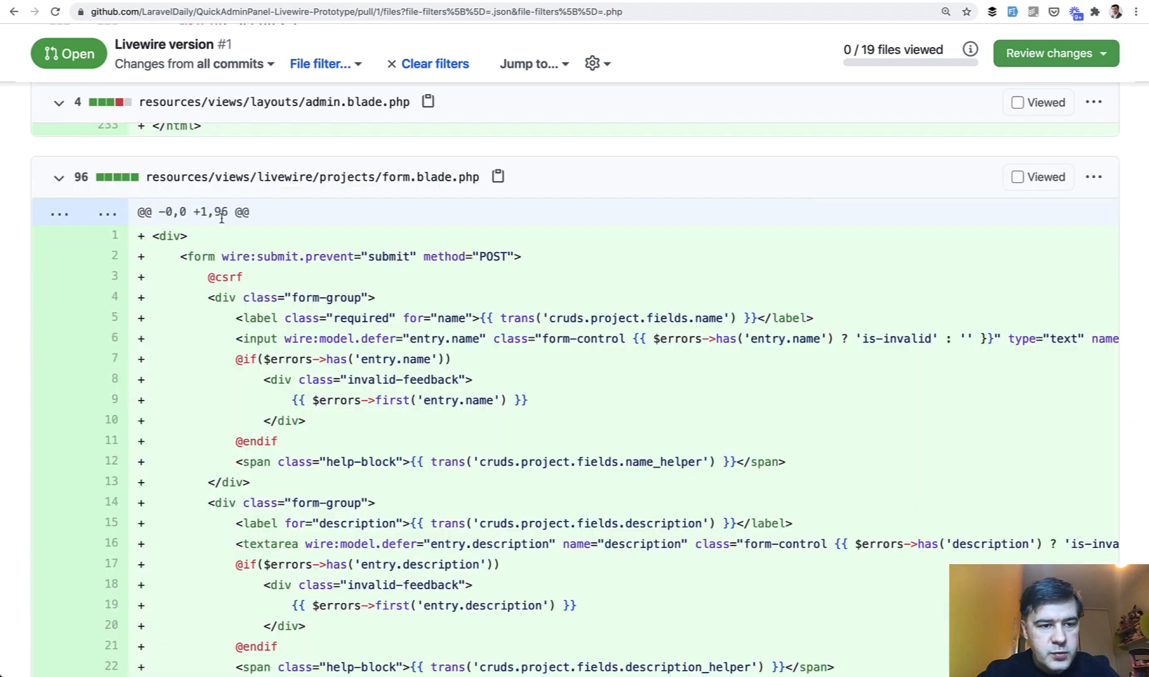
pyautogui.scroll(-3)
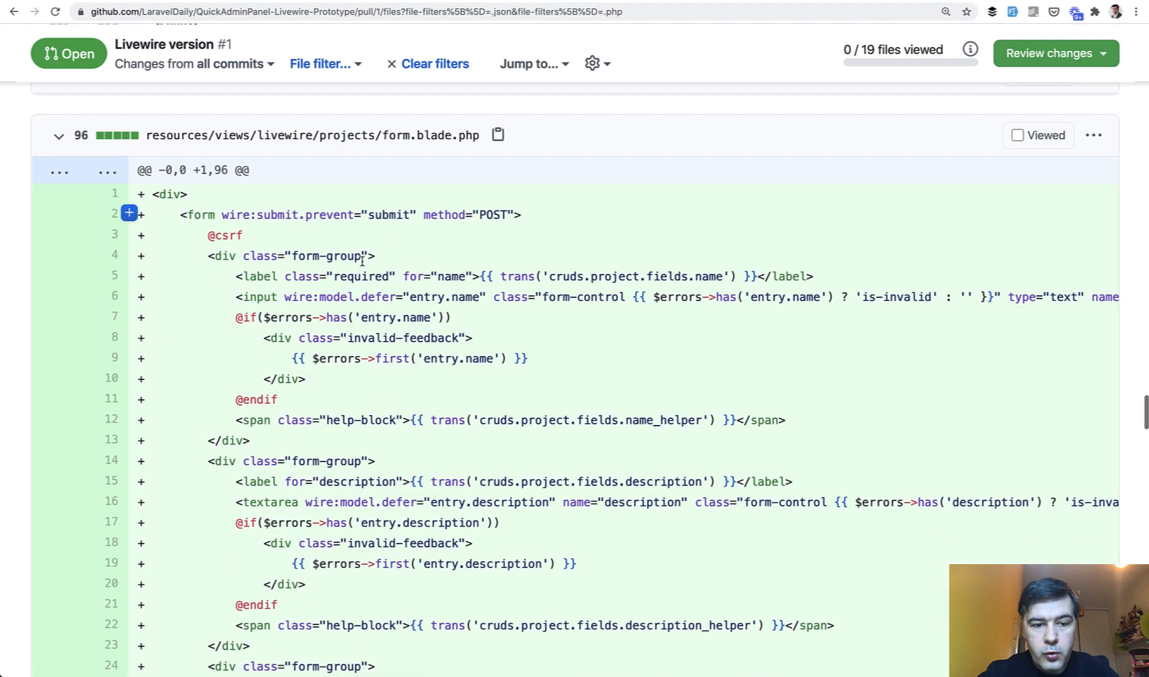
pyautogui.moveTo(377, 292)
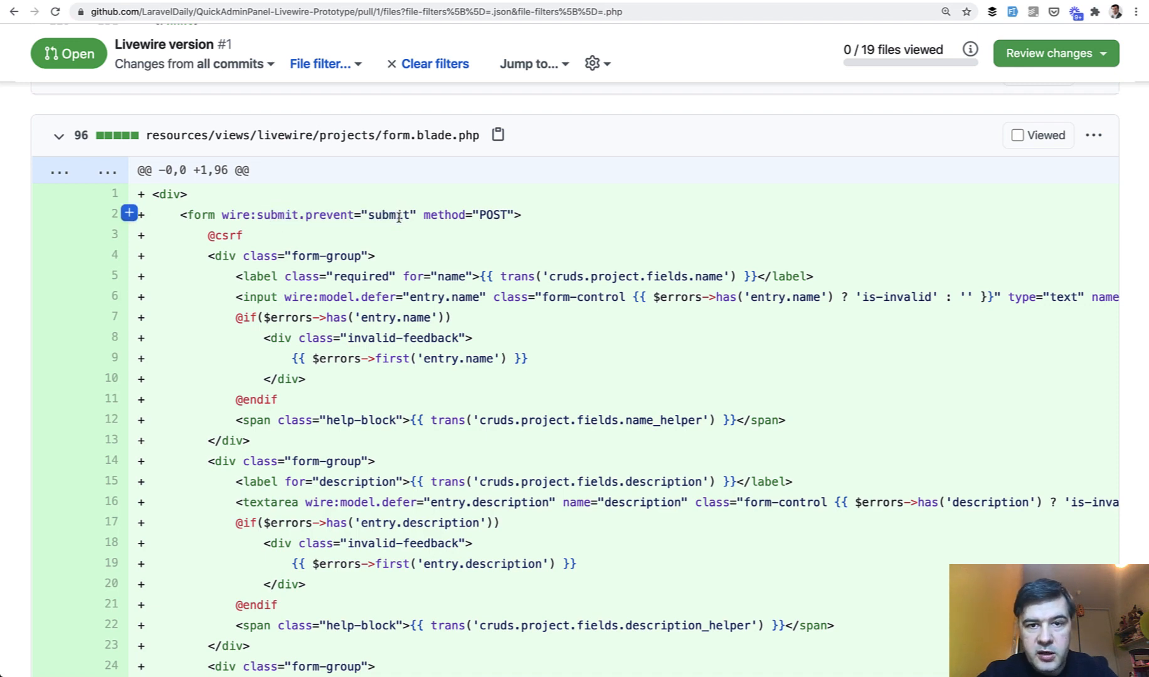
pyautogui.doubleClick(345, 298)
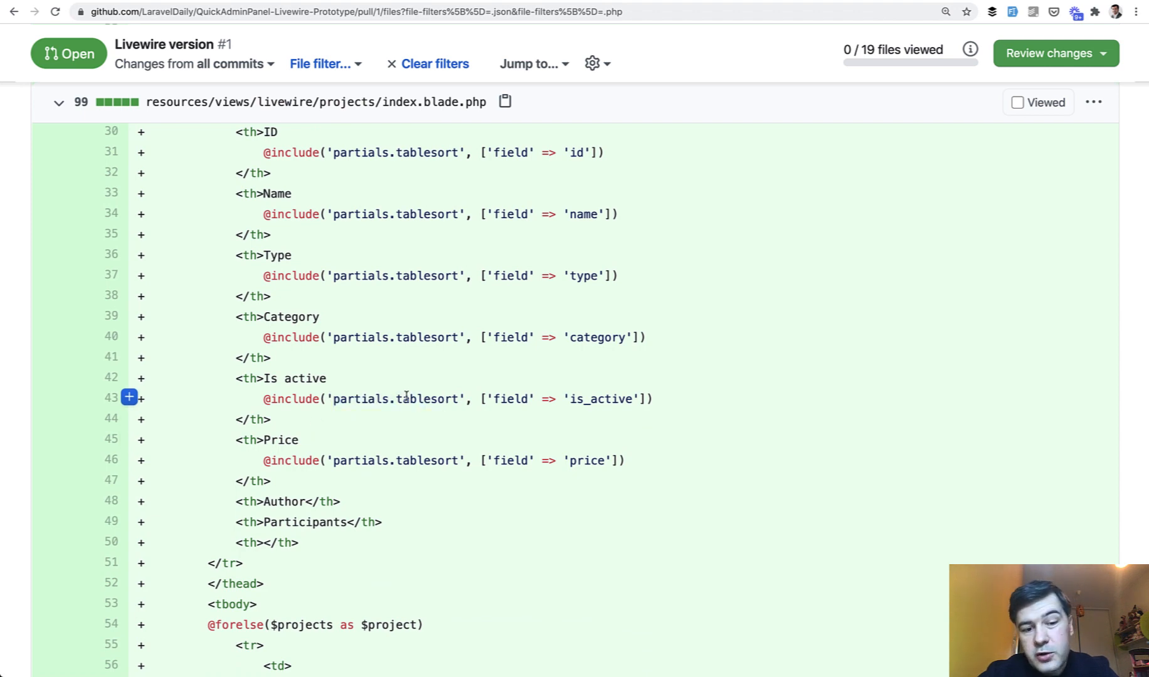
# Step: Review the projects index.blade.php template with sortable headers and edit/delete actions
pyautogui.scroll(-3)
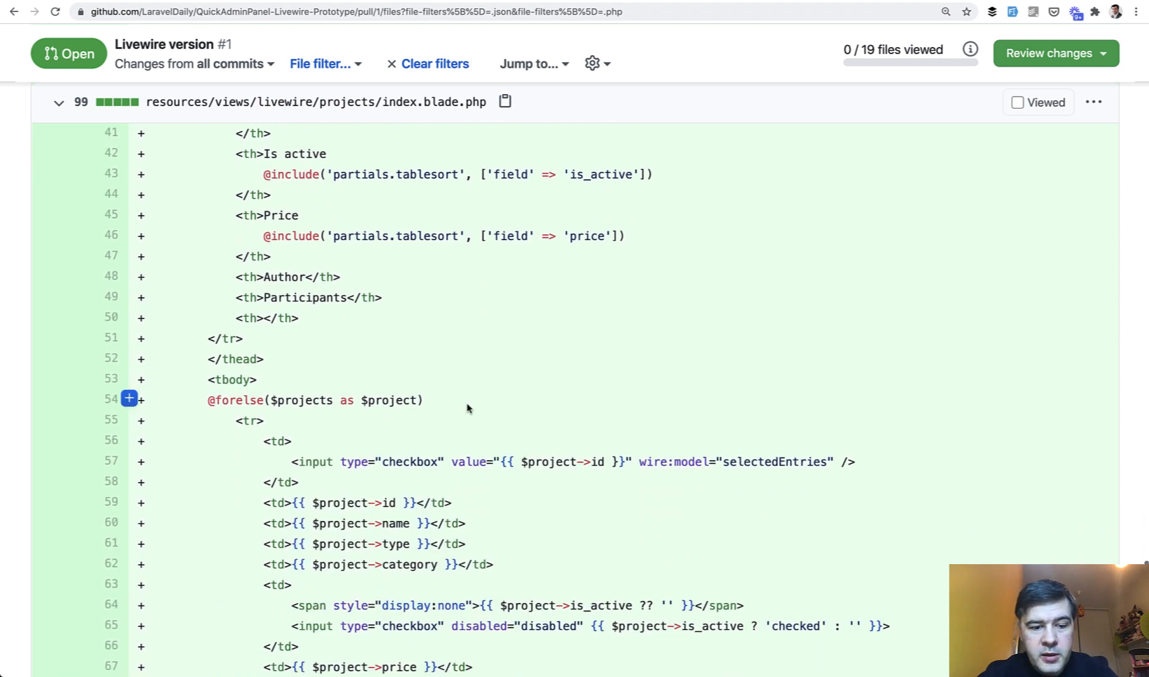
pyautogui.scroll(-3)
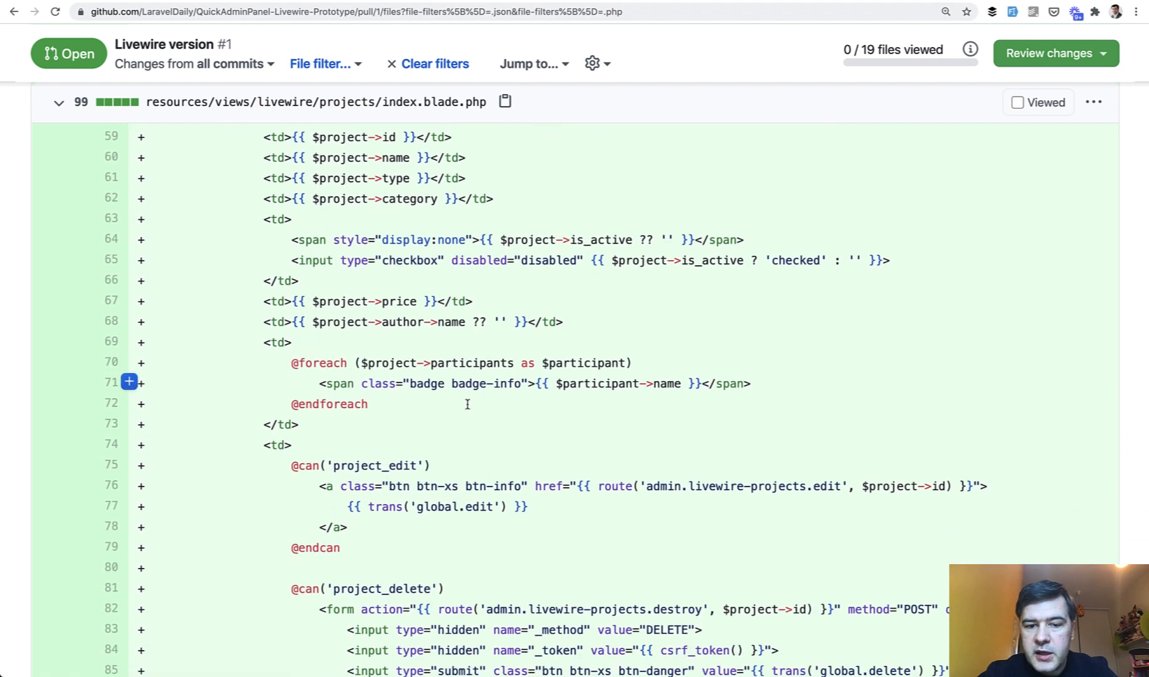
pyautogui.scroll(-3)
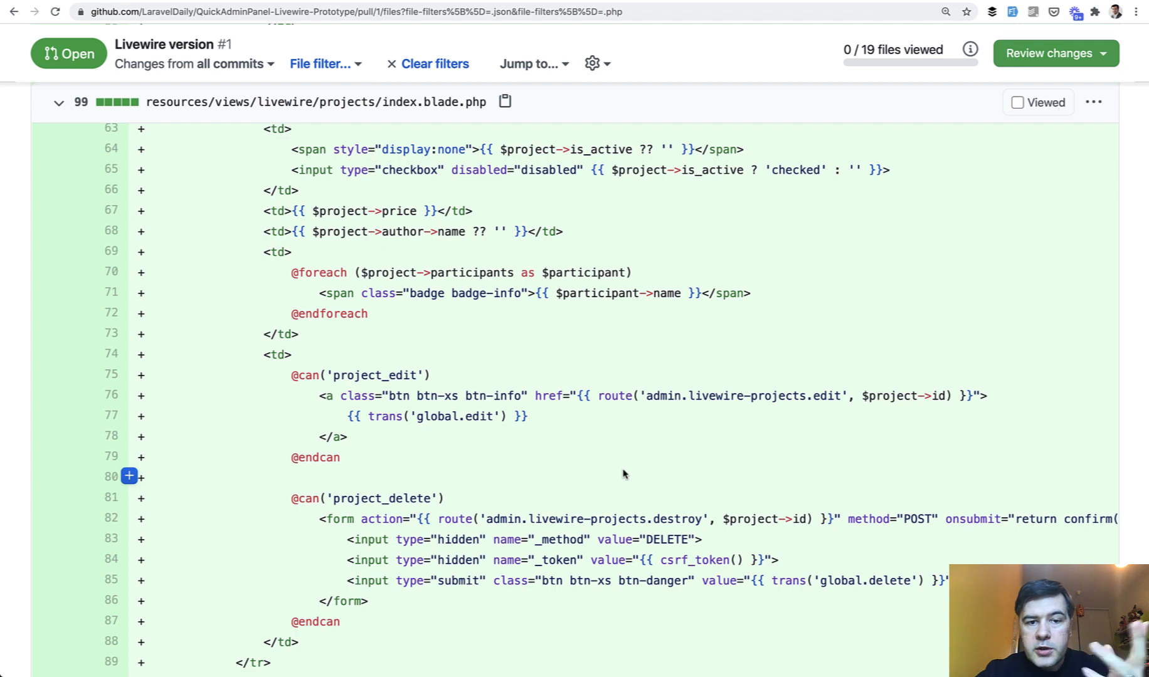
# Step: Find the composer.json livewire dependency and the admin.blade.php Livewire styles and scripts
pyautogui.write('compose')
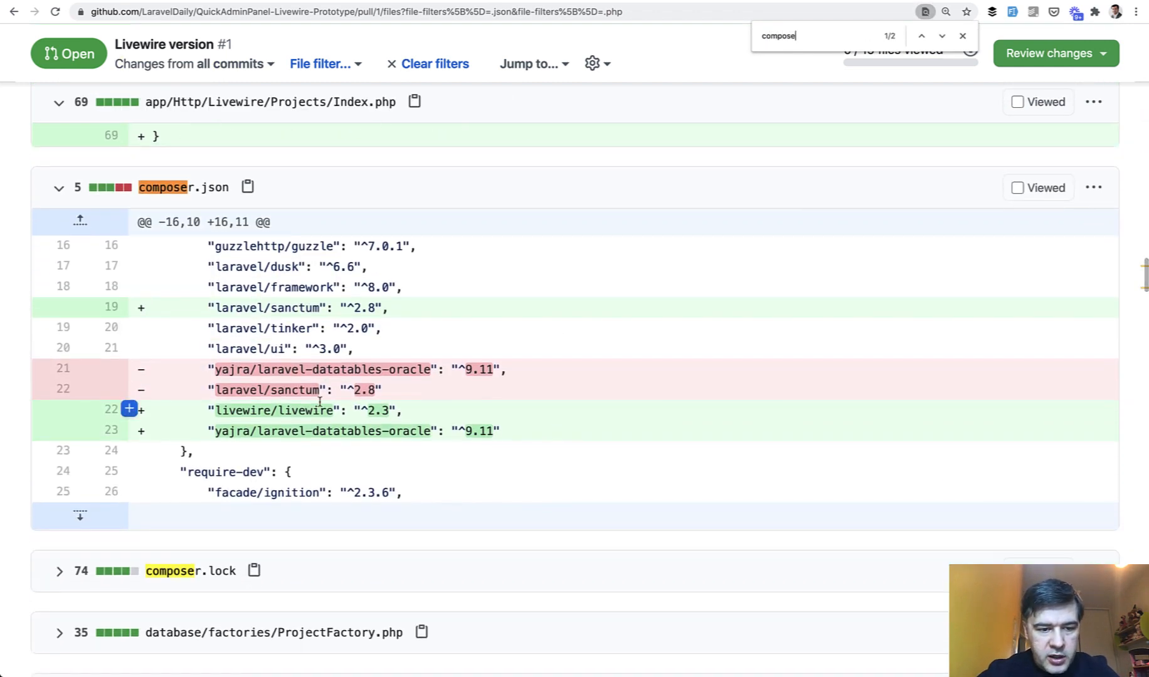
pyautogui.write('admin.bla')
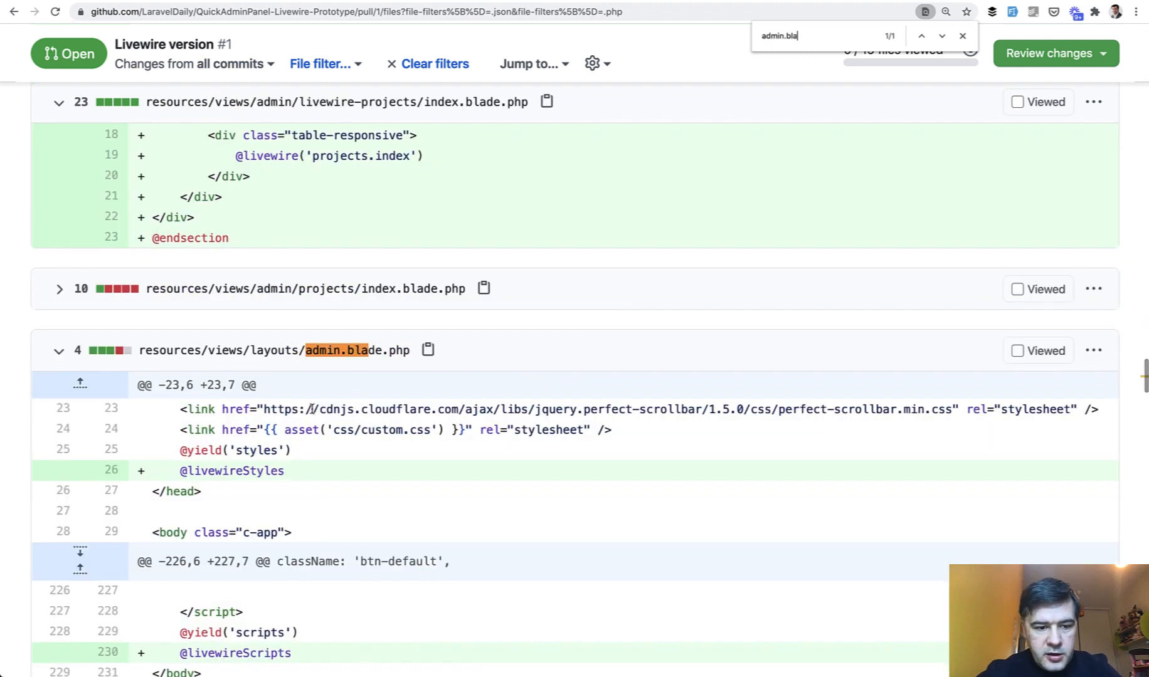
pyautogui.scroll(-3)
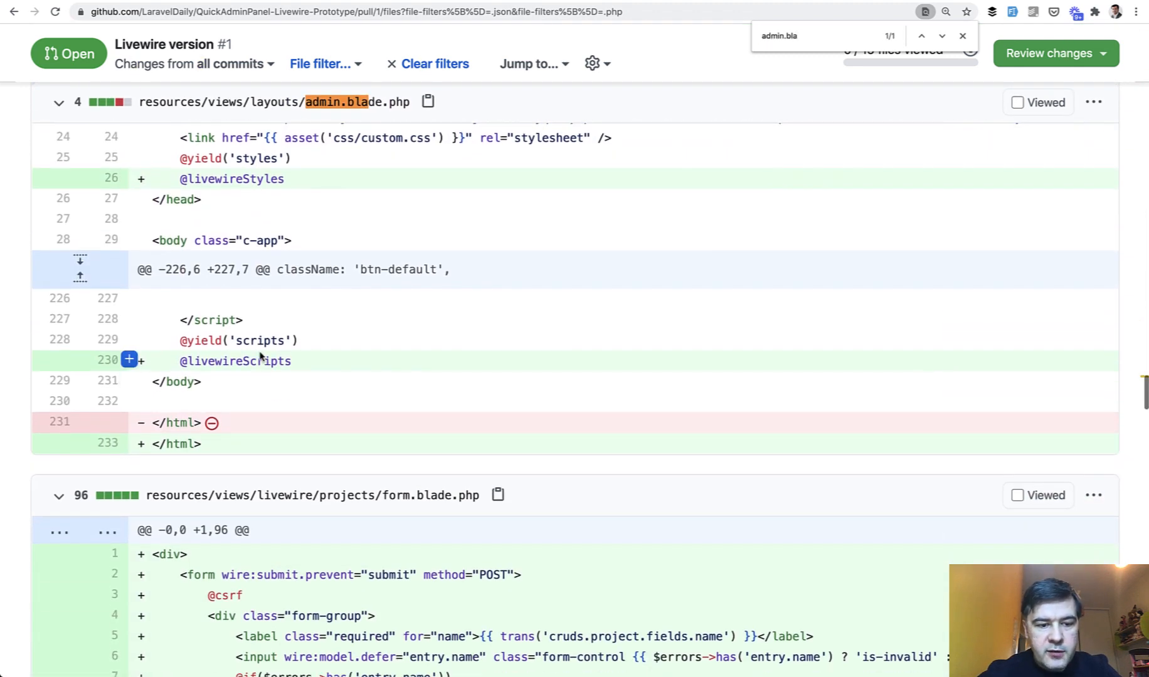